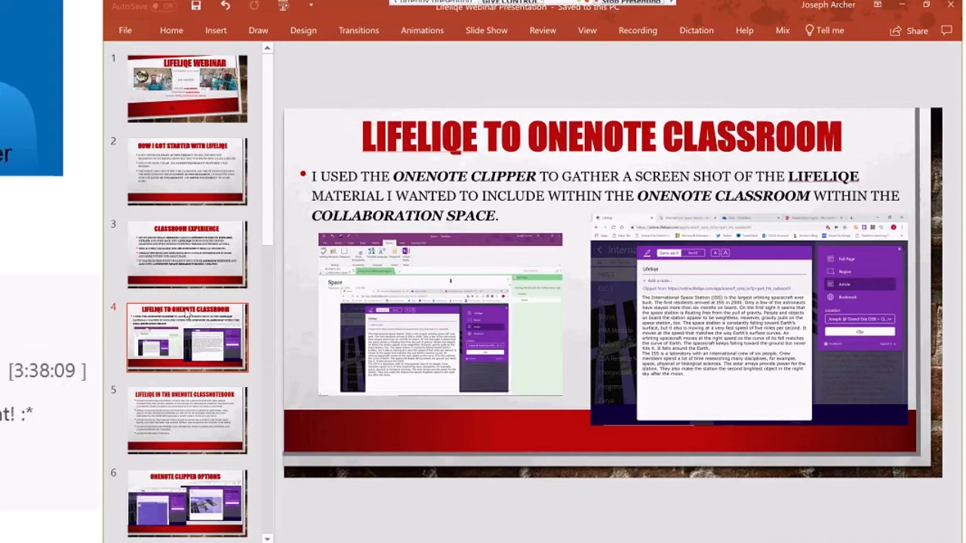
{"action": "mouse_move", "coordinate": [430, 308]}
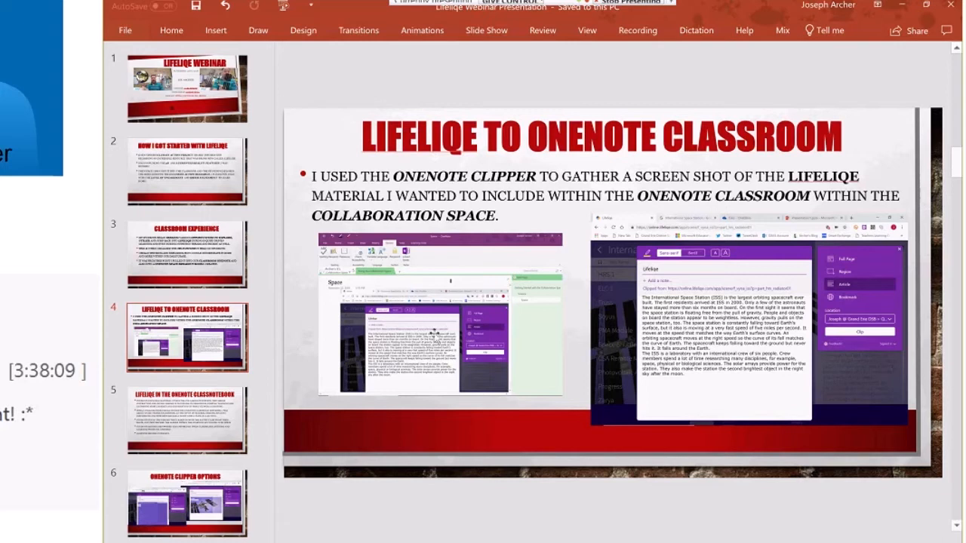
{"action": "mouse_move", "coordinate": [465, 353]}
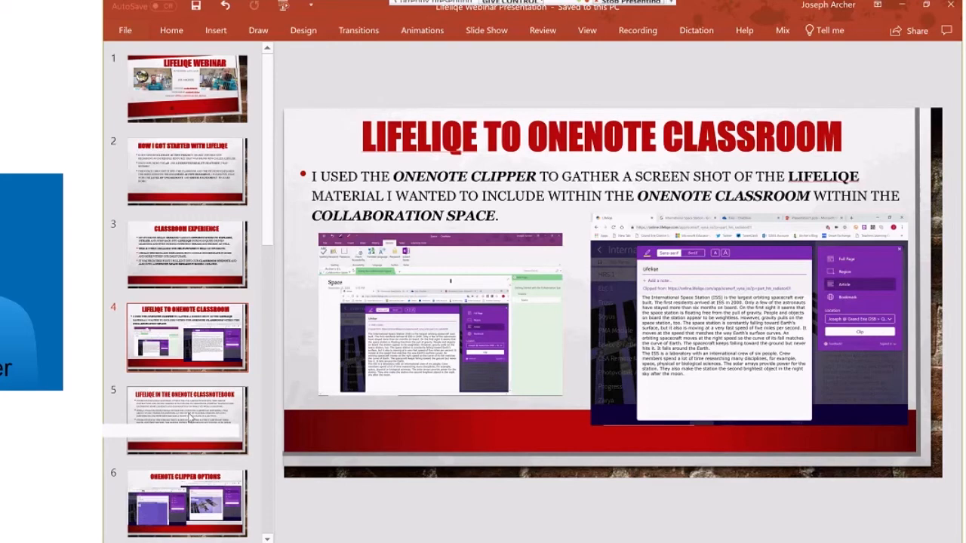
Step: Show the "LifeliQe in the OneNote Classnotebook" slide, then advance toward the OneNote Clipper Options slide
{"action": "left_click", "coordinate": [188, 419]}
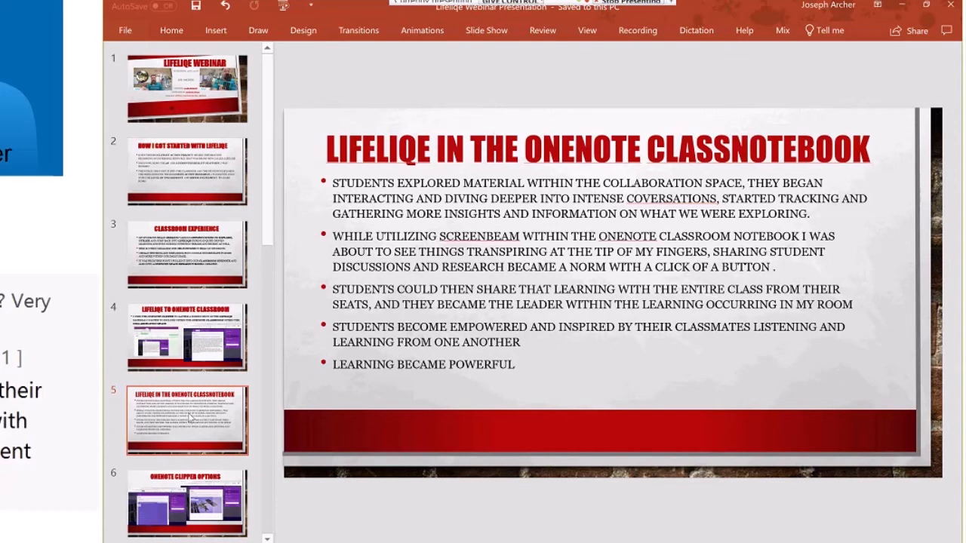
{"action": "left_click", "coordinate": [189, 510]}
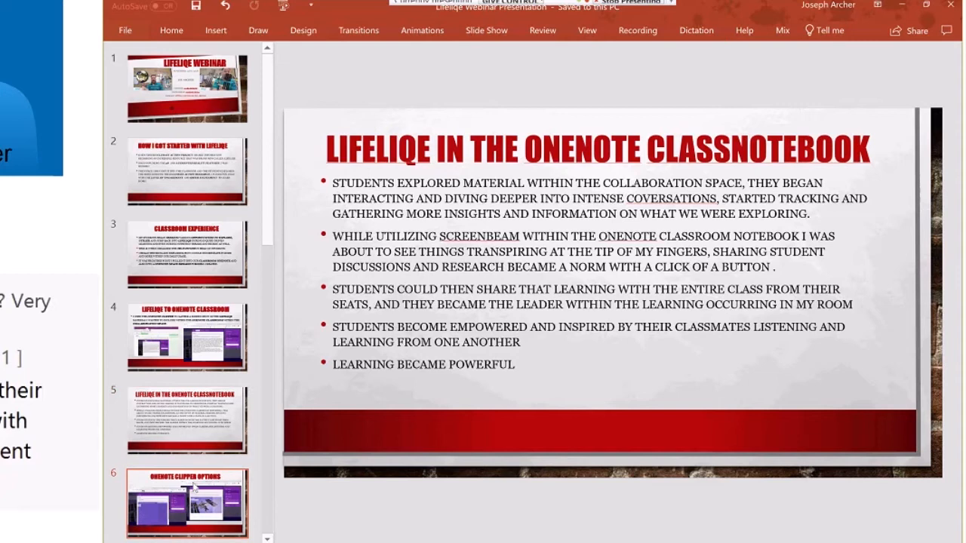
Step: Show the OneNote Clipper Options slide and scroll the thumbnail pane further down the deck
{"action": "left_click", "coordinate": [181, 510]}
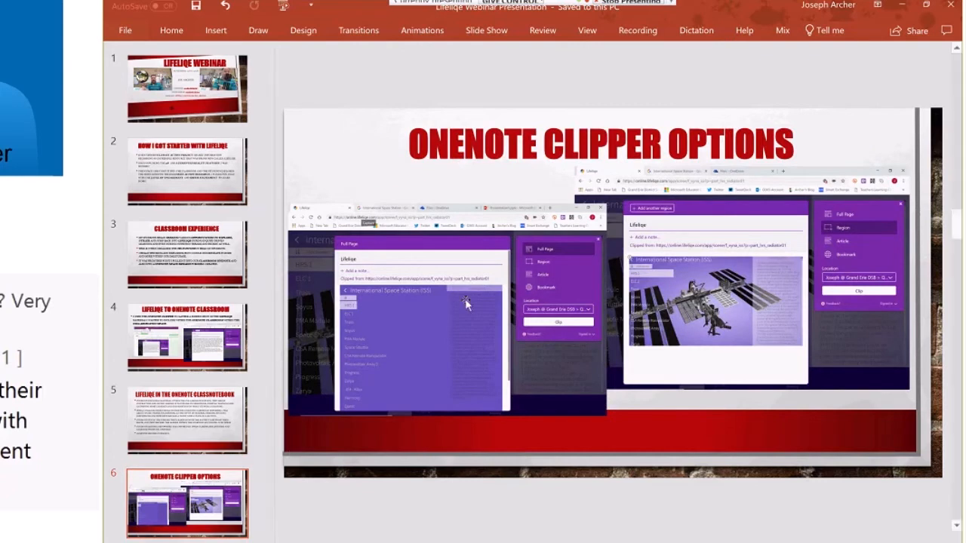
{"action": "mouse_move", "coordinate": [480, 329]}
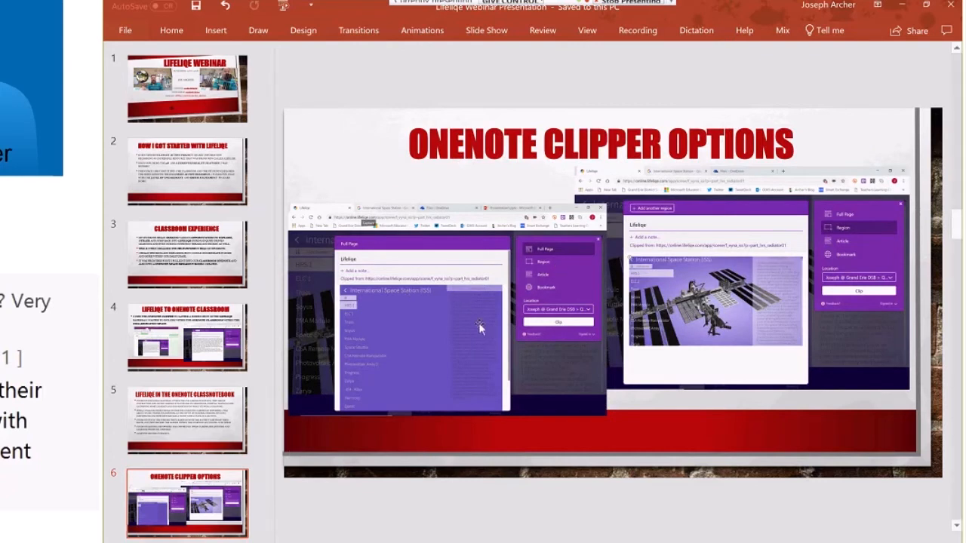
{"action": "mouse_move", "coordinate": [430, 315]}
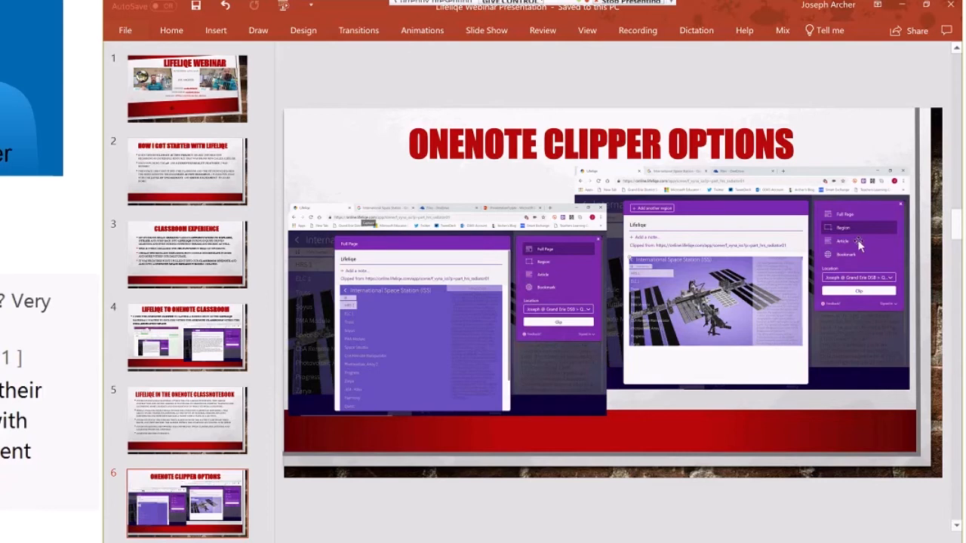
{"action": "mouse_move", "coordinate": [691, 263]}
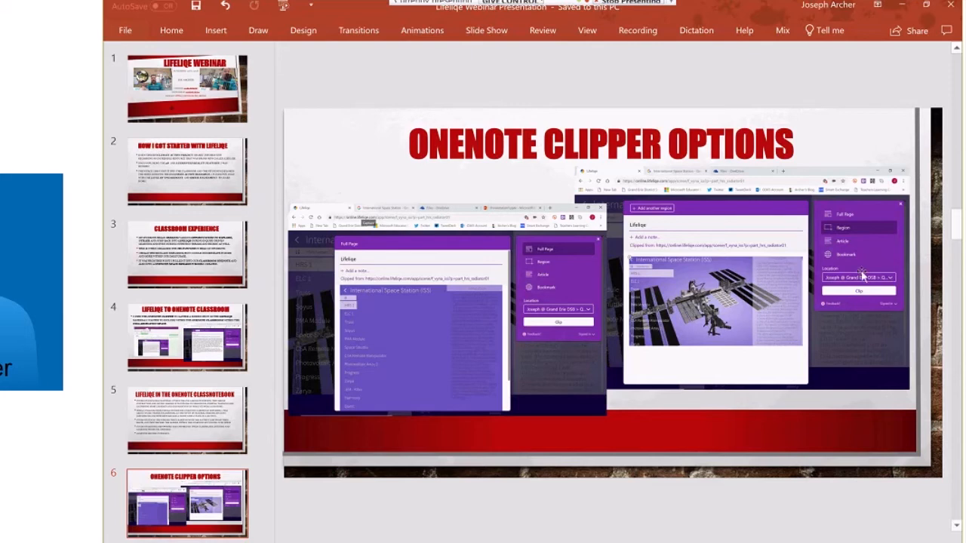
{"action": "mouse_move", "coordinate": [869, 283]}
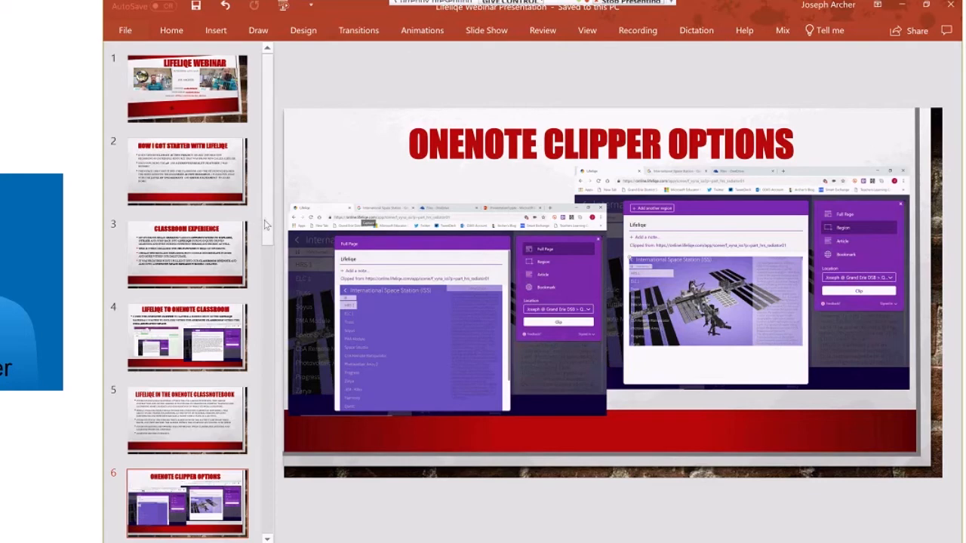
{"action": "scroll", "scroll_direction": "down", "scroll_amount": 3}
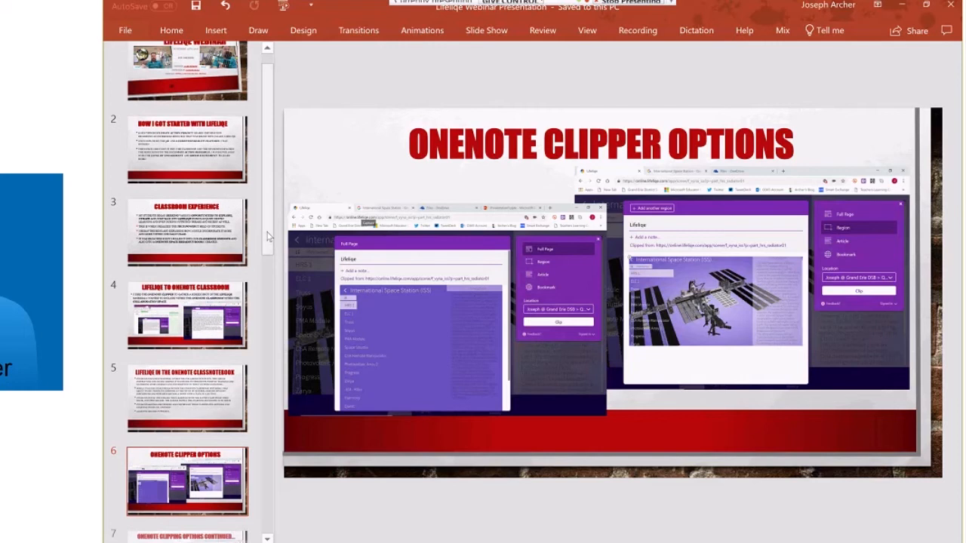
{"action": "scroll", "scroll_direction": "down", "scroll_amount": 3}
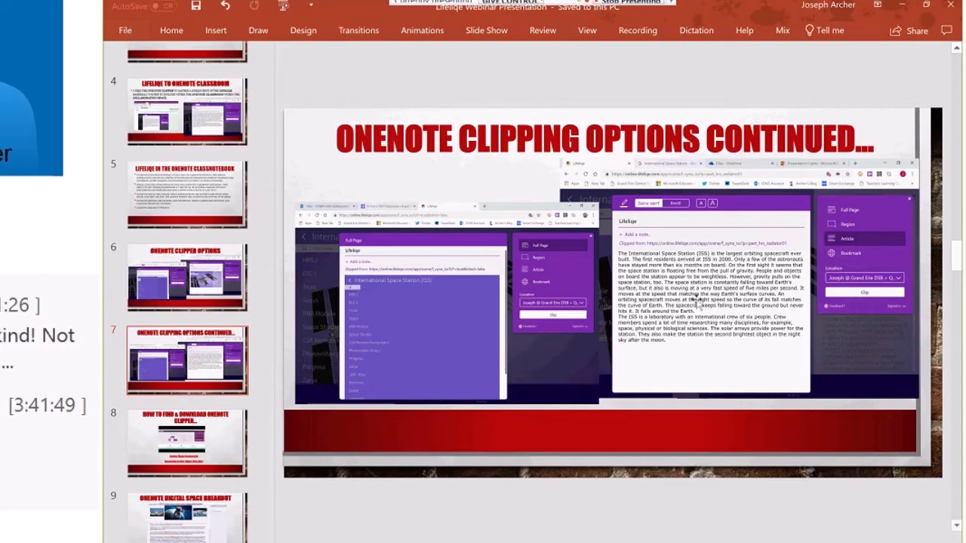
{"action": "mouse_move", "coordinate": [269, 299]}
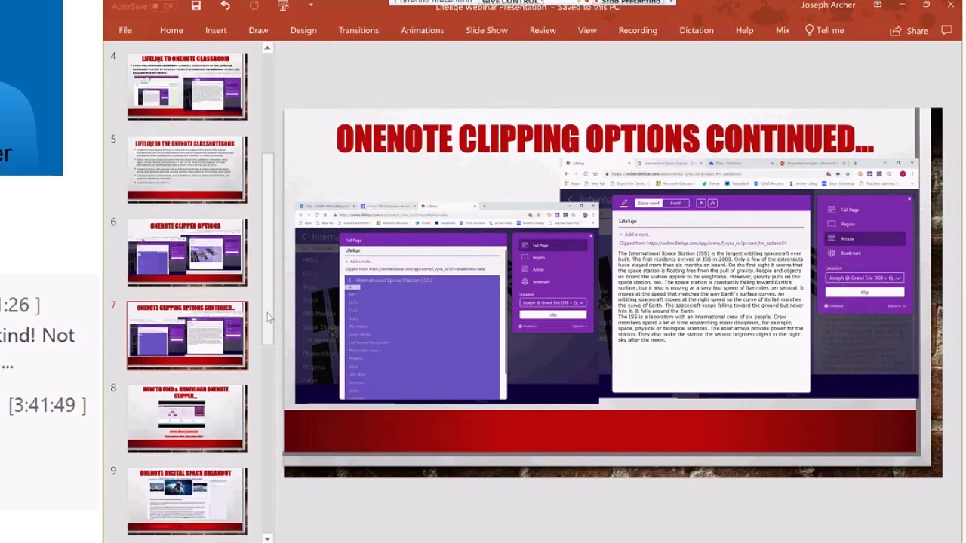
Step: Show the "OneNote Clipping Options Continued…" slide from the scrolled thumbnail pane
{"action": "scroll", "scroll_direction": "down", "scroll_amount": 3}
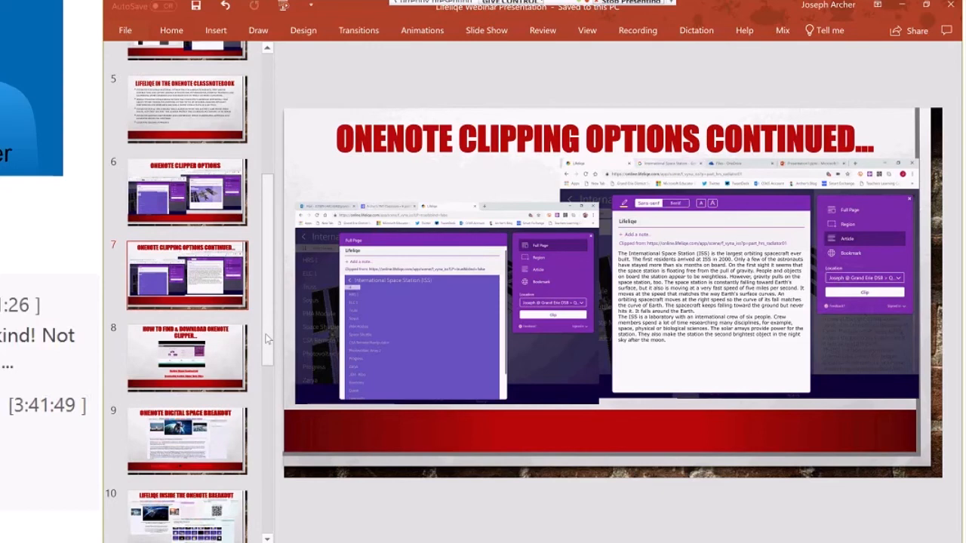
{"action": "scroll", "scroll_direction": "down", "scroll_amount": 3}
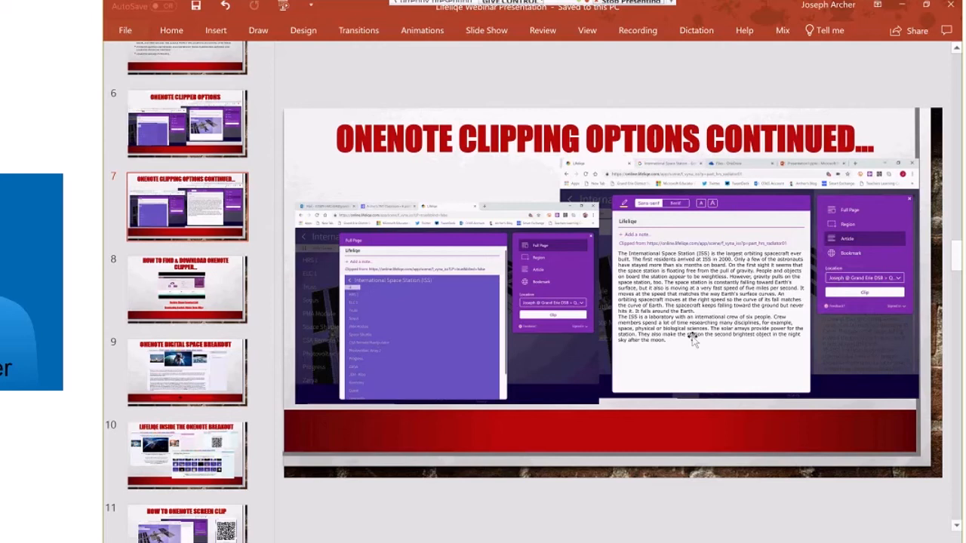
{"action": "mouse_move", "coordinate": [631, 344]}
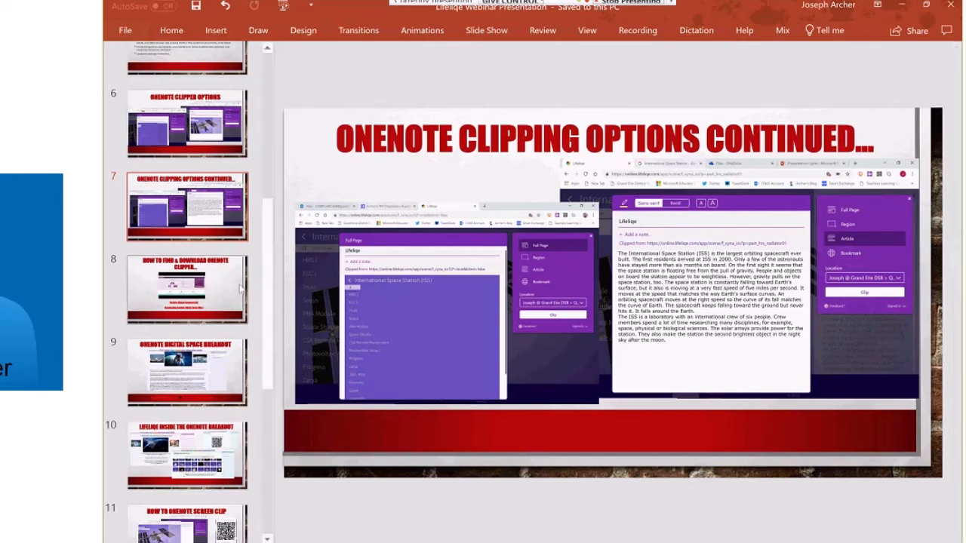
{"action": "left_click", "coordinate": [188, 286]}
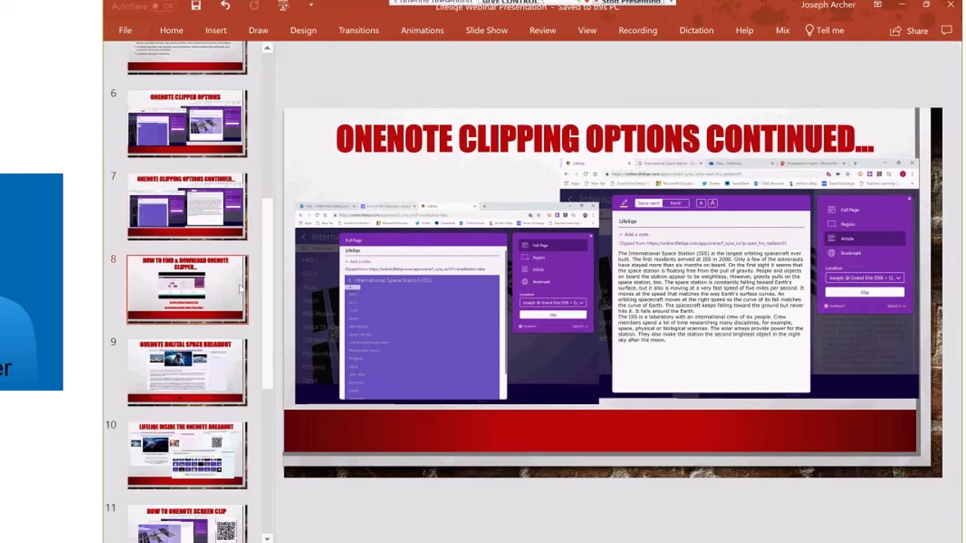
{"action": "left_click", "coordinate": [188, 287]}
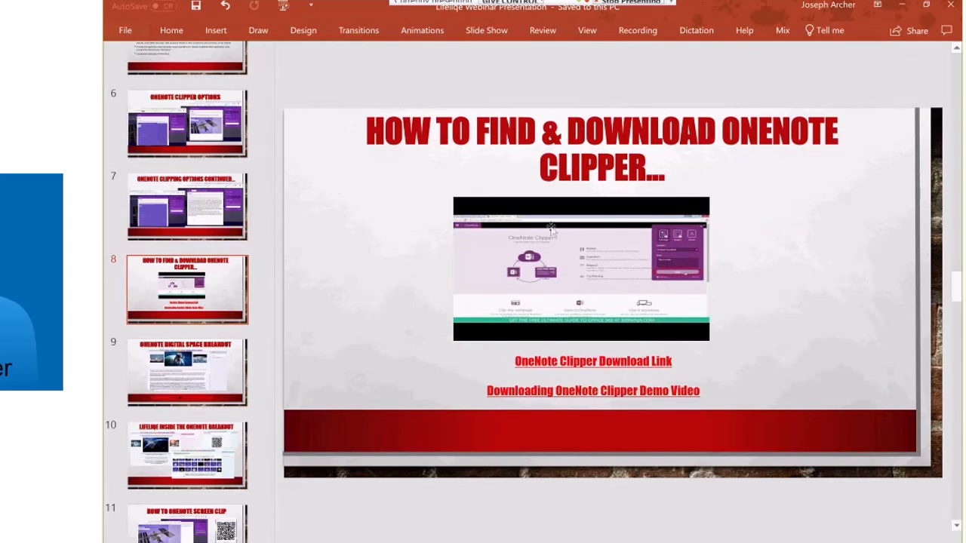
{"action": "mouse_move", "coordinate": [609, 284]}
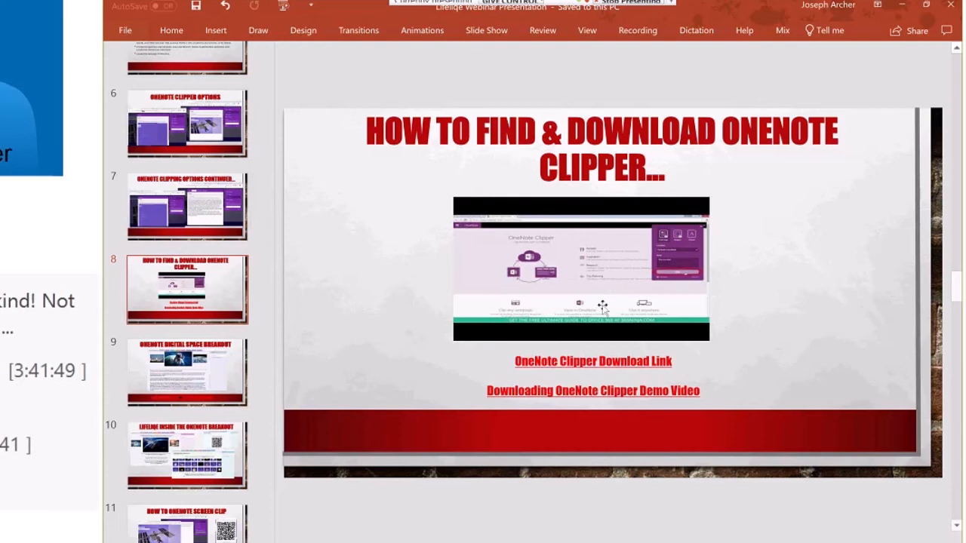
{"action": "mouse_move", "coordinate": [604, 262]}
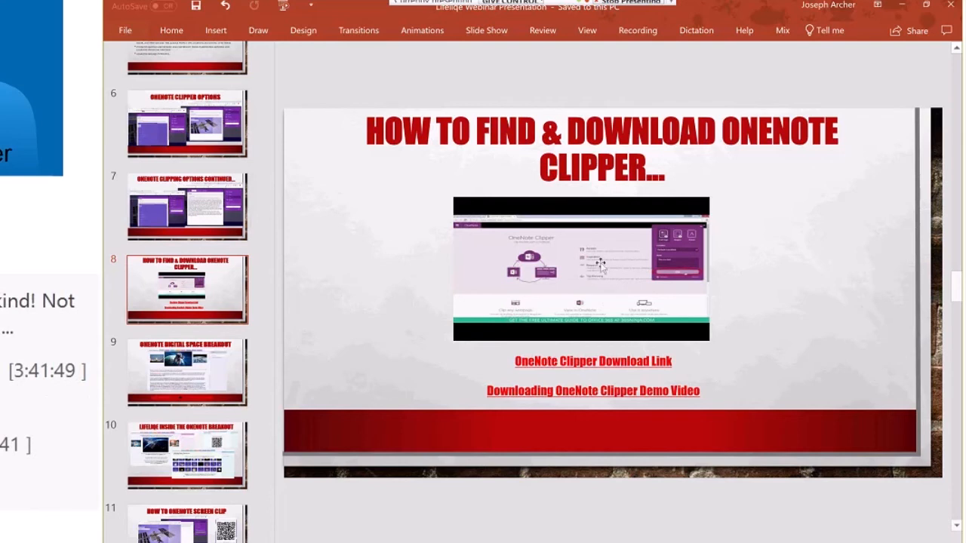
{"action": "mouse_move", "coordinate": [610, 359]}
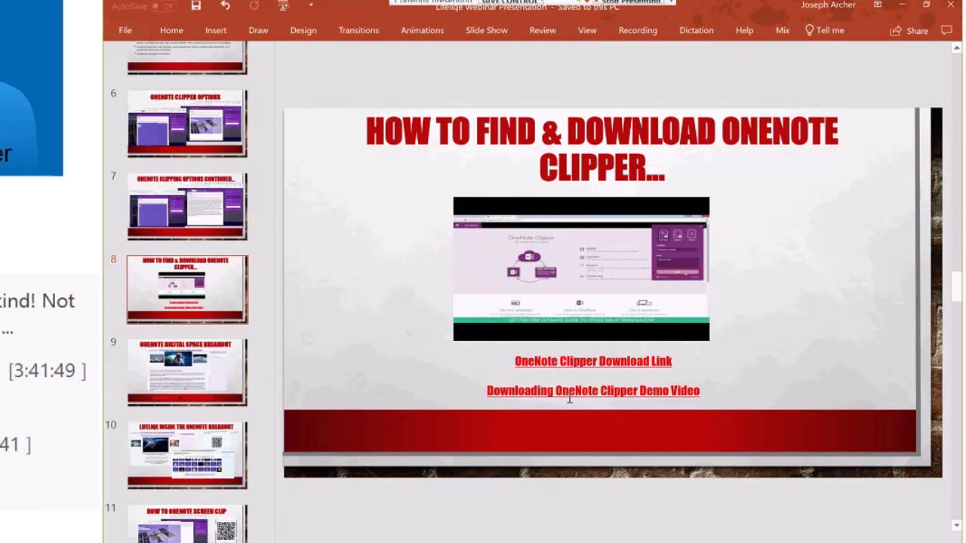
{"action": "mouse_move", "coordinate": [779, 326]}
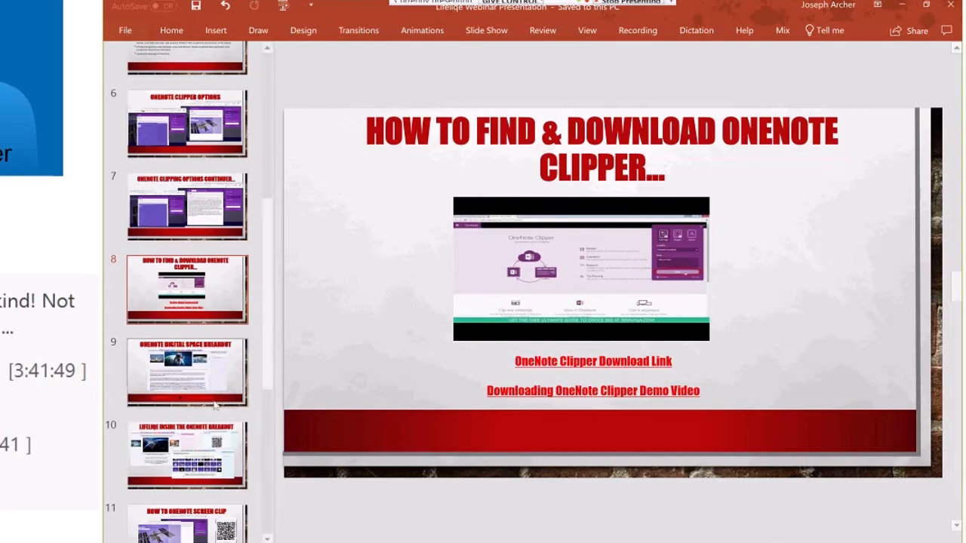
{"action": "mouse_move", "coordinate": [198, 371]}
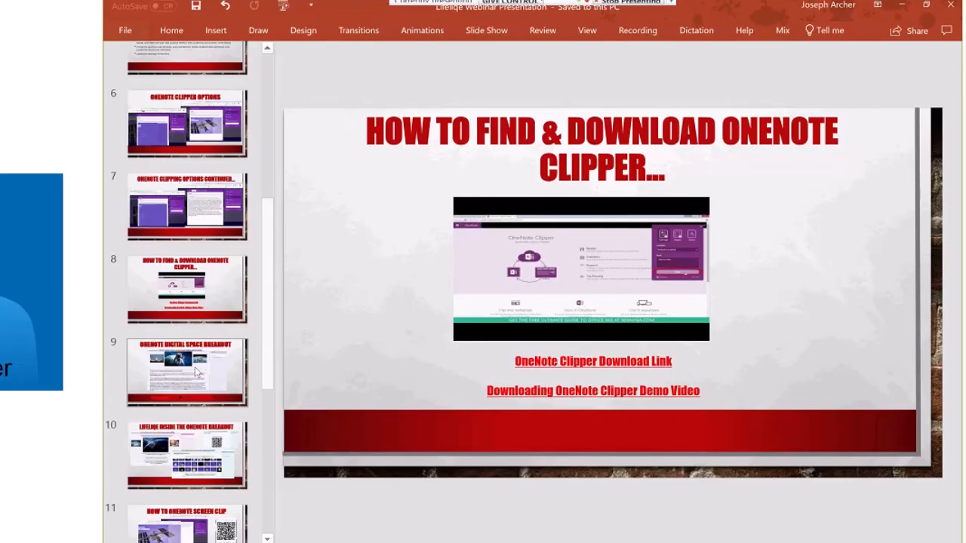
{"action": "left_click", "coordinate": [187, 371]}
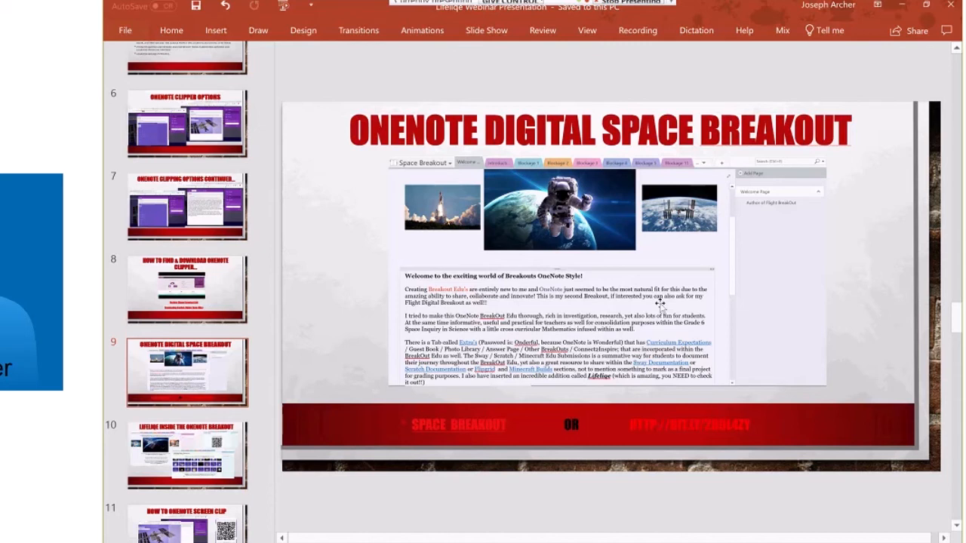
{"action": "mouse_move", "coordinate": [619, 344]}
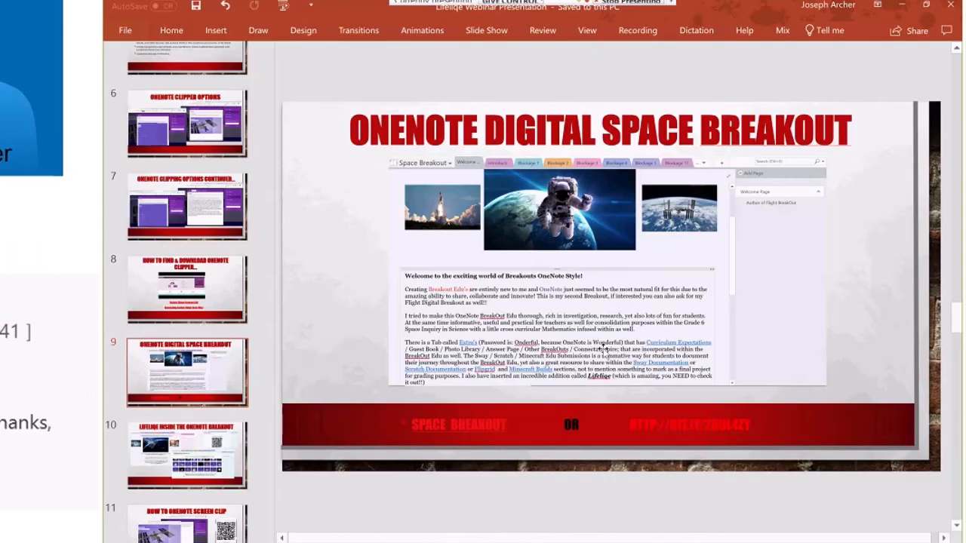
{"action": "mouse_move", "coordinate": [634, 356]}
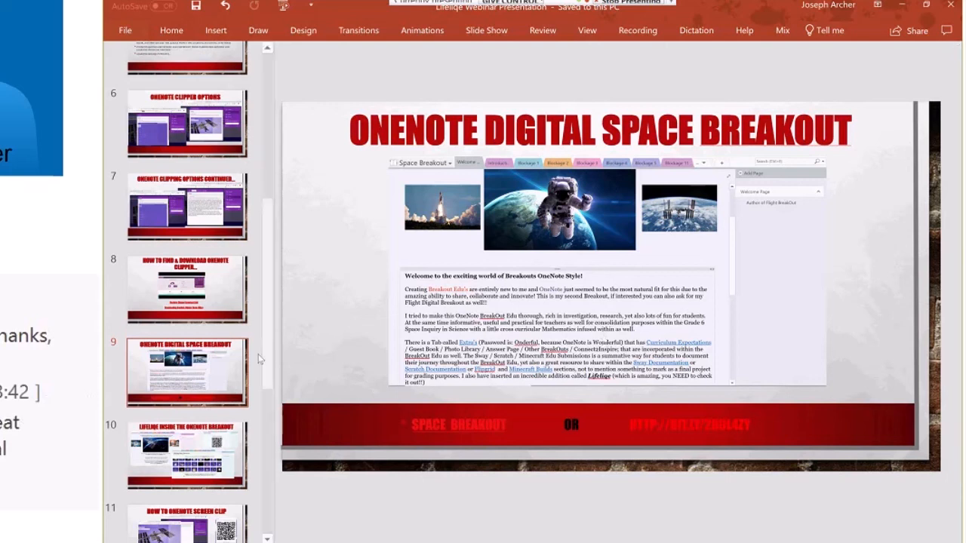
{"action": "mouse_move", "coordinate": [272, 323]}
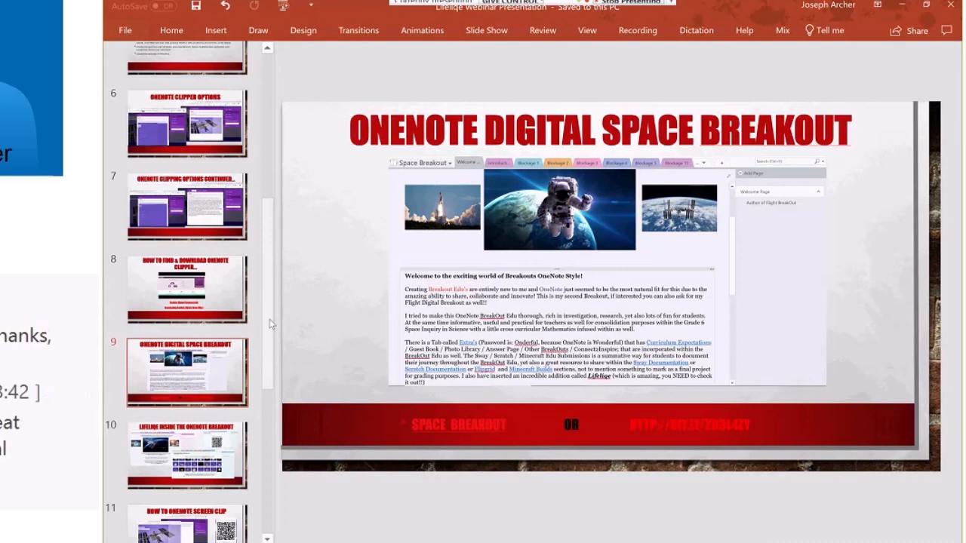
Step: Scroll the thumbnail pane down toward the OneNote Digital Space Breakout slide
{"action": "scroll", "scroll_direction": "down", "scroll_amount": 3}
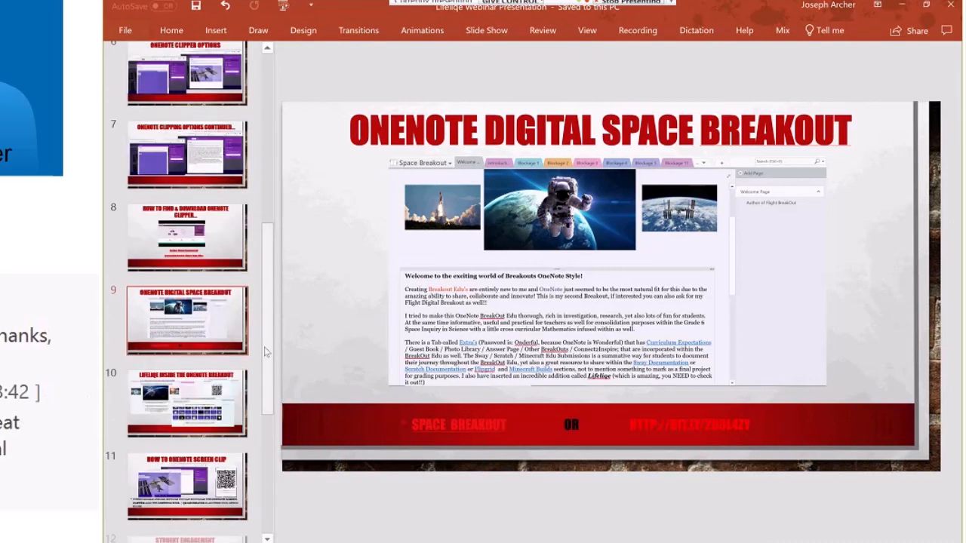
{"action": "scroll", "scroll_direction": "down", "scroll_amount": 3}
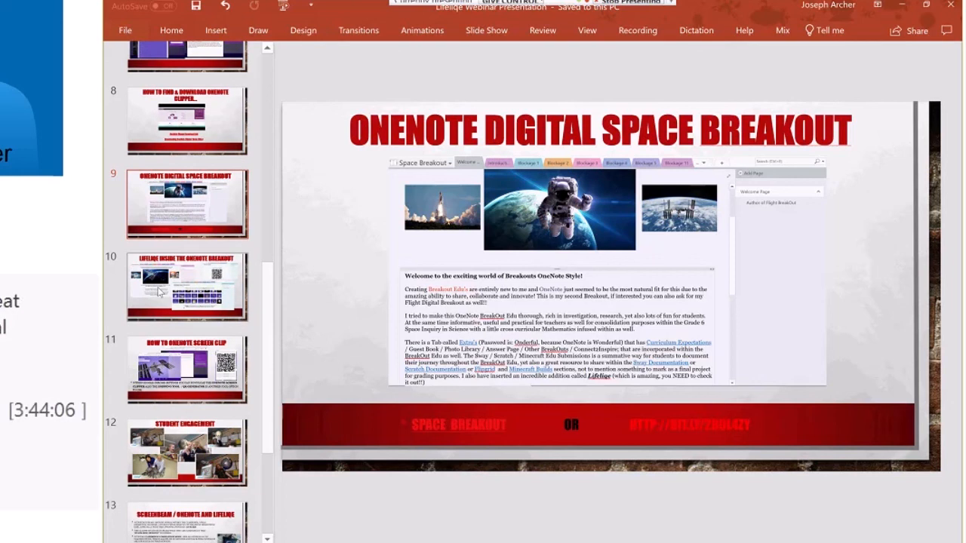
Step: Show the "LifeliQe Inside the OneNote Breakout" slide
{"action": "left_click", "coordinate": [187, 285]}
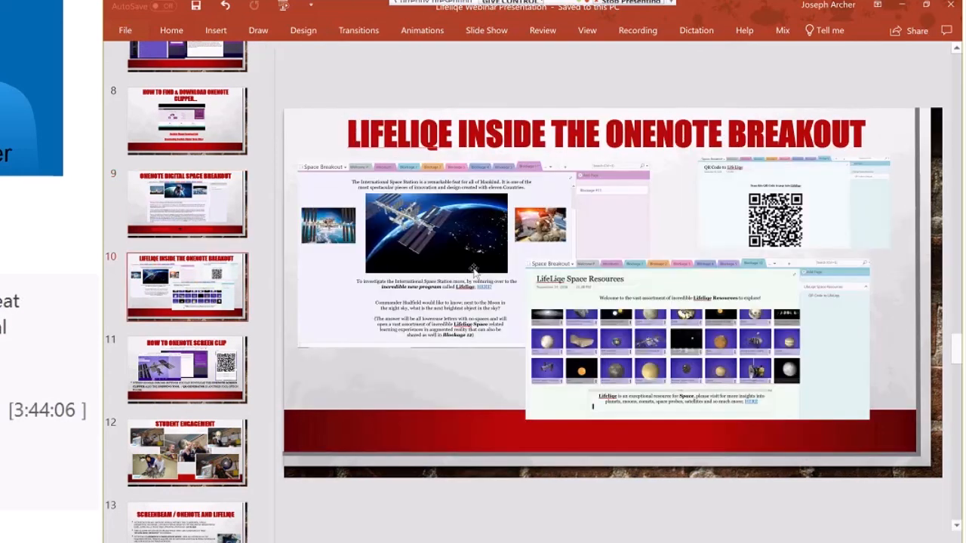
{"action": "mouse_move", "coordinate": [350, 308]}
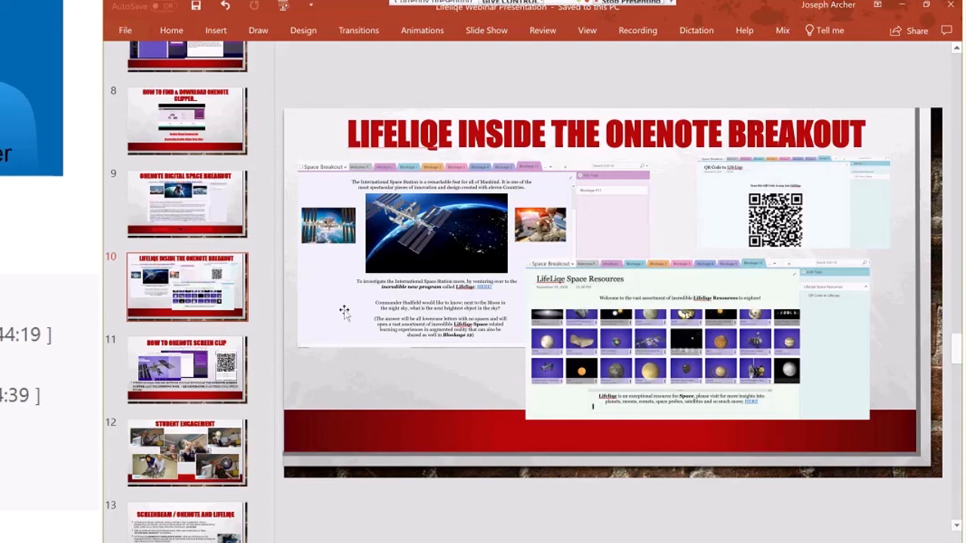
{"action": "mouse_move", "coordinate": [483, 287]}
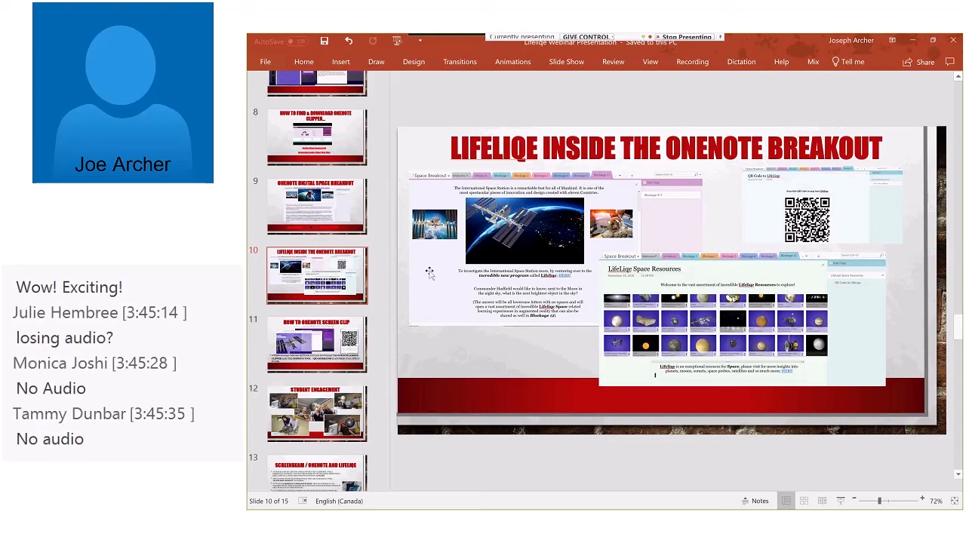
{"action": "scroll", "scroll_direction": "down", "scroll_amount": 3}
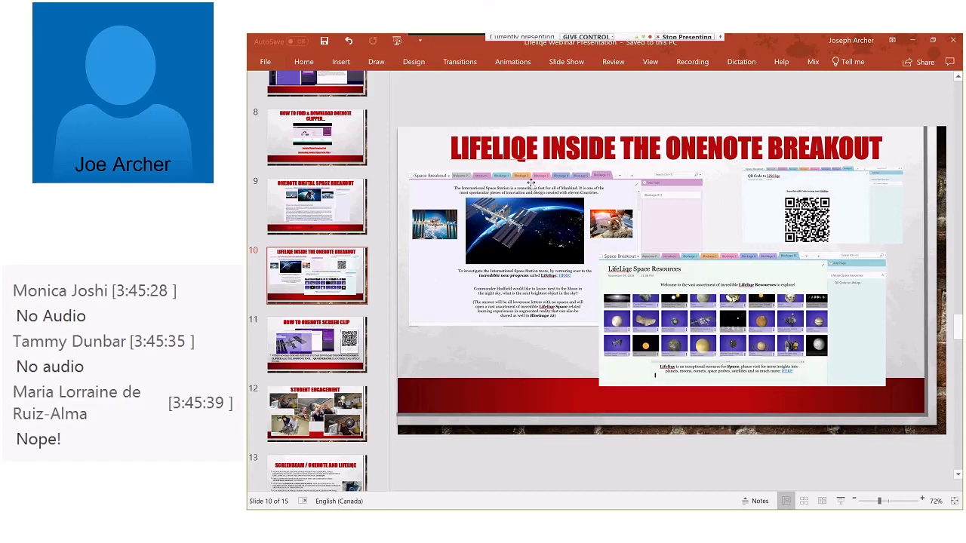
{"action": "mouse_move", "coordinate": [562, 175]}
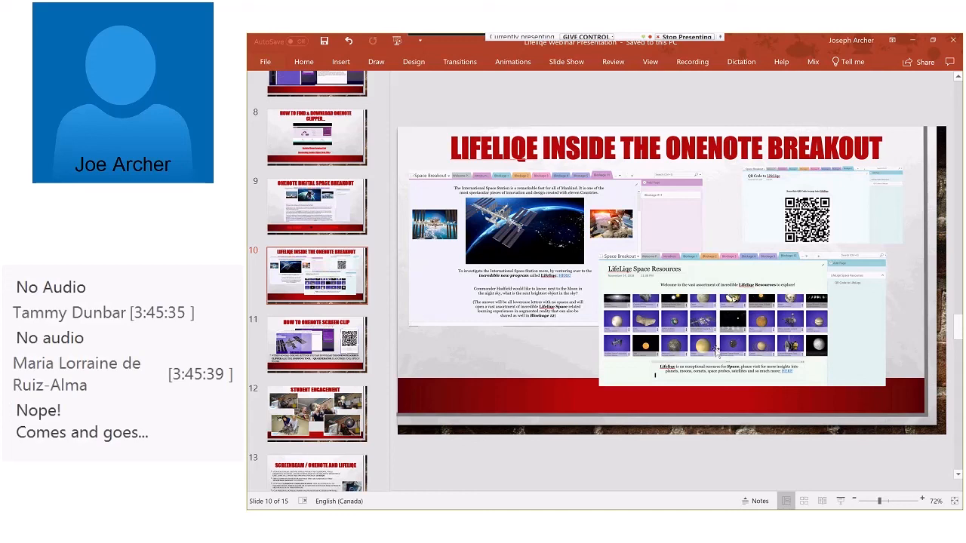
{"action": "mouse_move", "coordinate": [640, 284]}
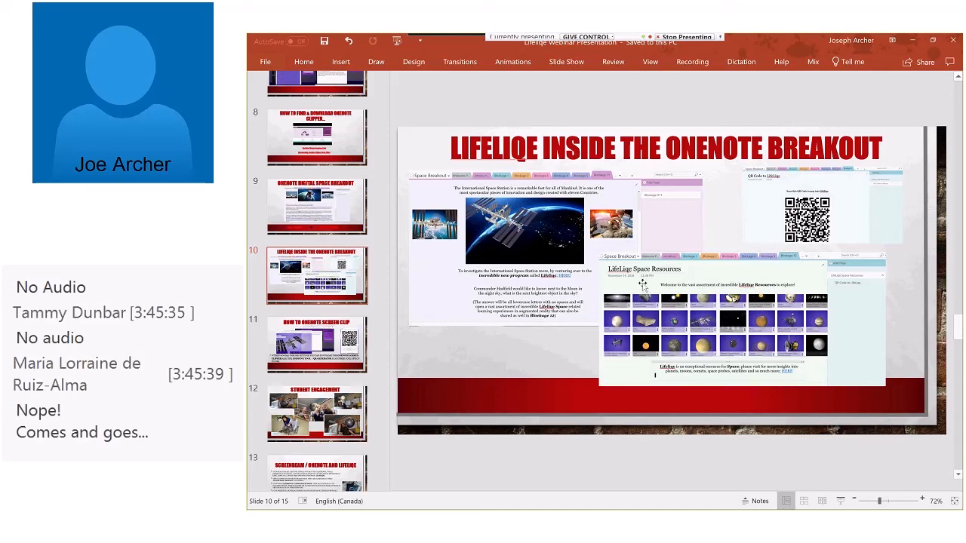
{"action": "mouse_move", "coordinate": [788, 281]}
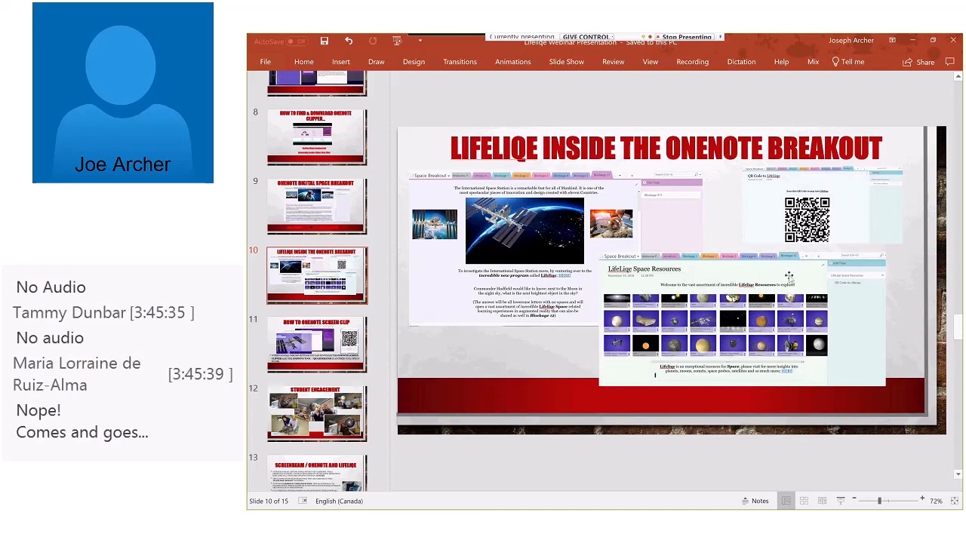